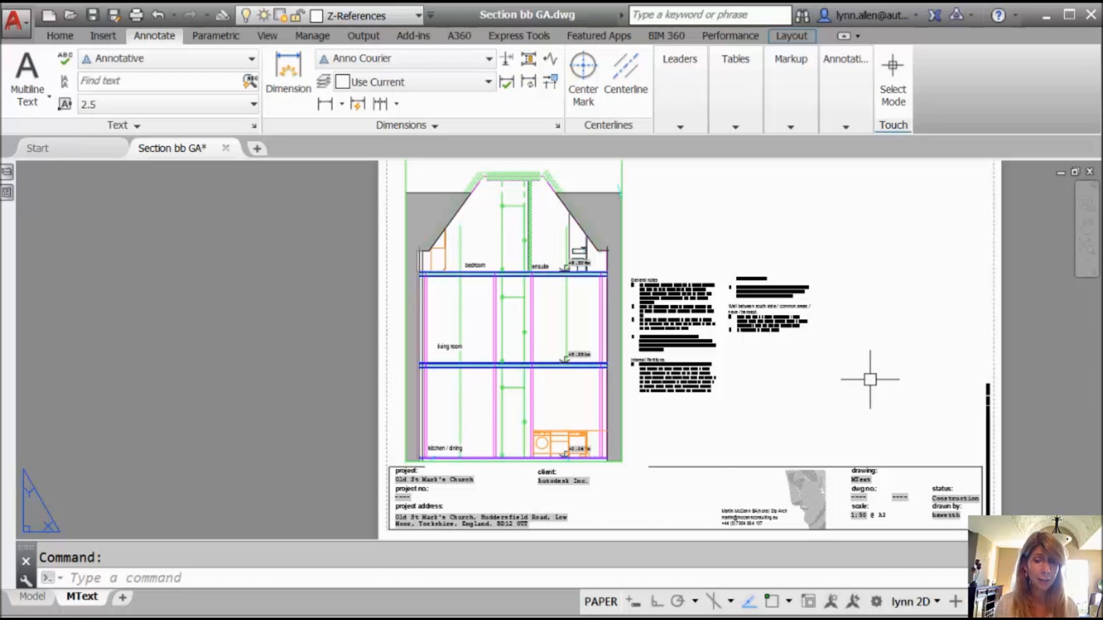
mouse_move(613, 308)
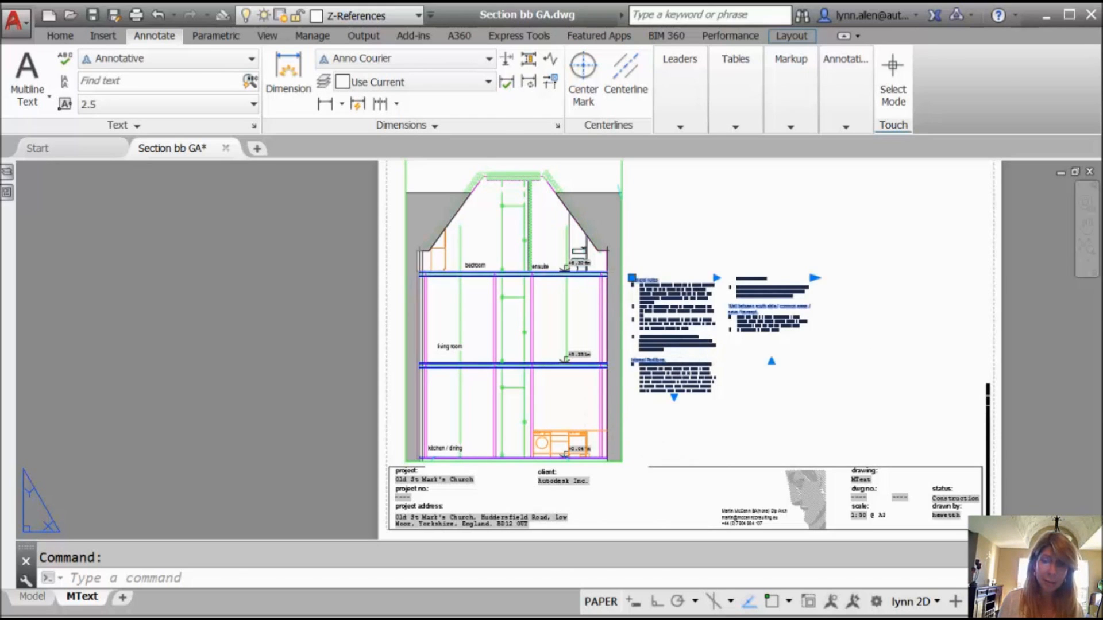
- Double-click the general notes MText to edit it in place with the ruler
double_click(675, 331)
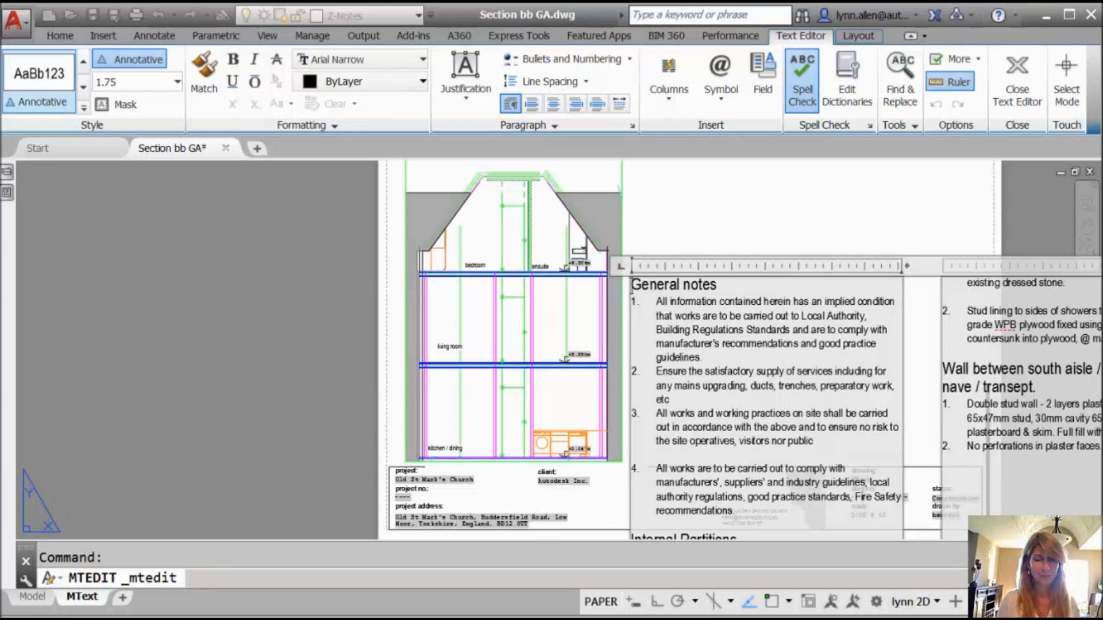
- Close the text editor and zoom in on the general notes
left_click(1015, 78)
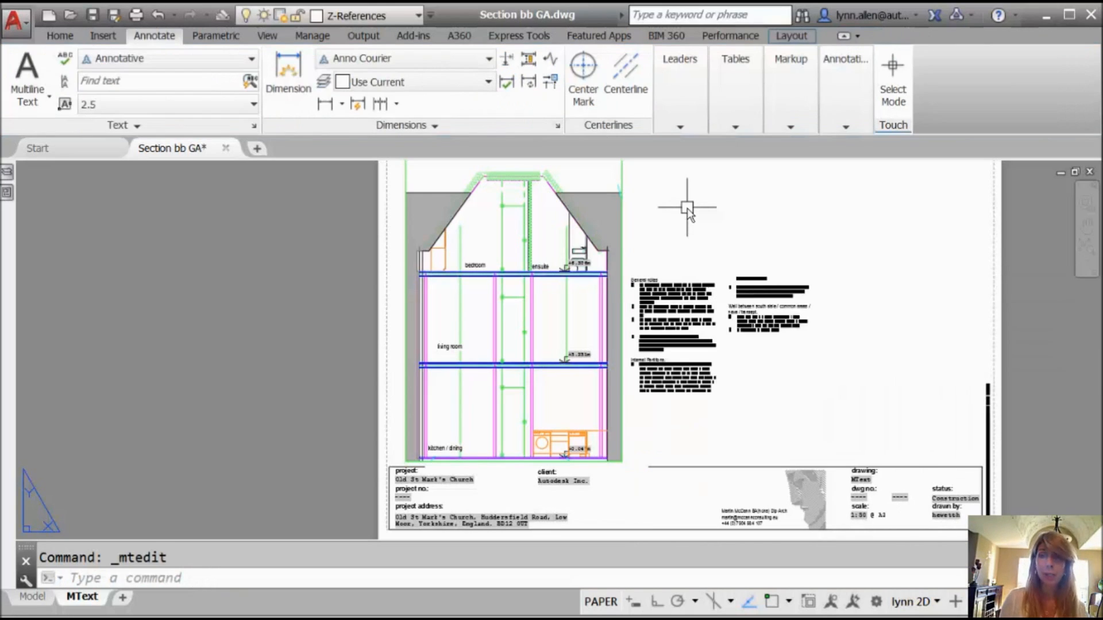
scroll("up", 3)
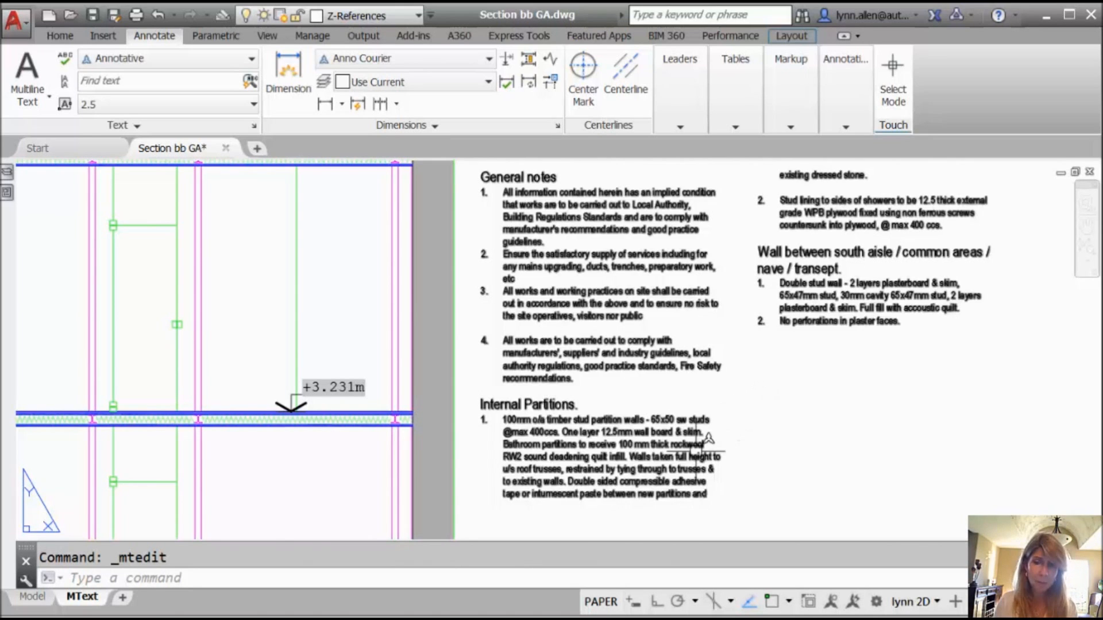
- Reopen the general notes MText in the in-place text editor
double_click(601, 457)
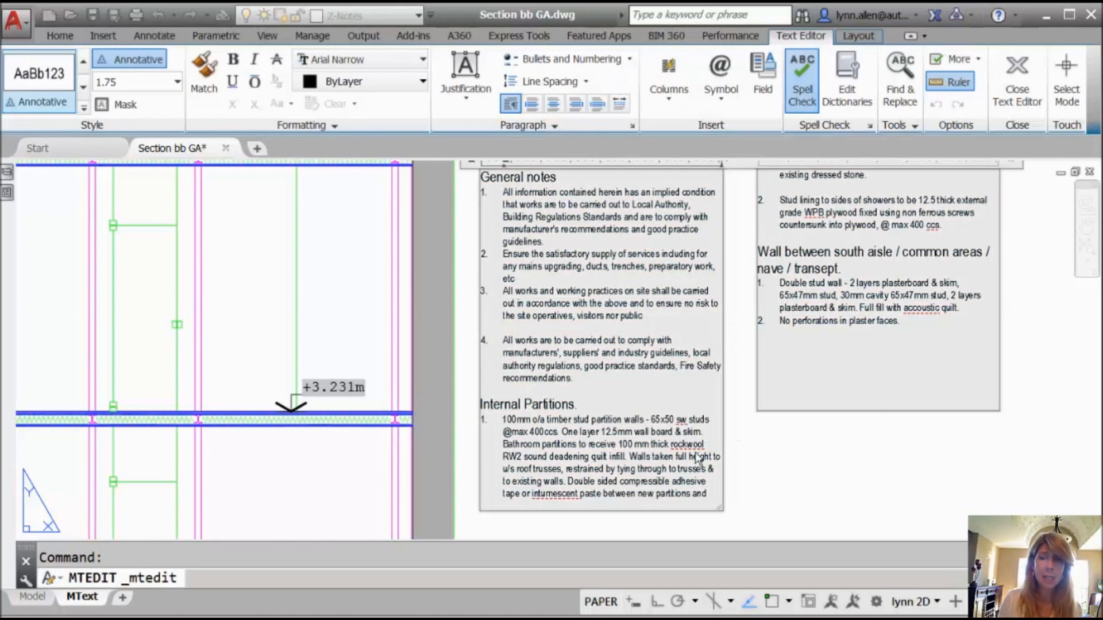
mouse_move(756, 485)
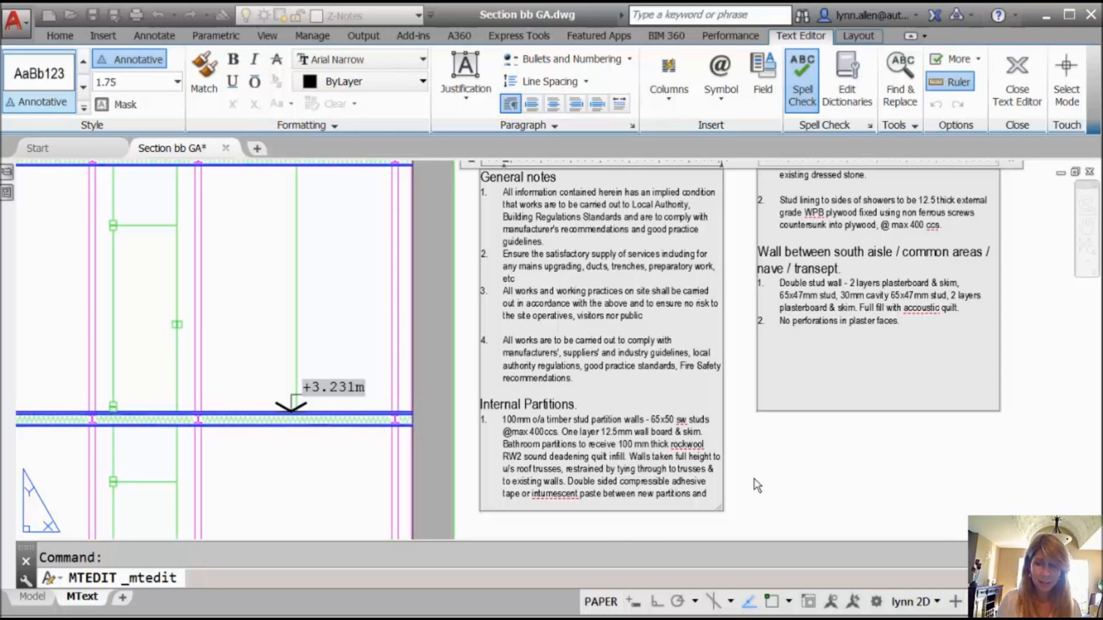
mouse_move(719, 508)
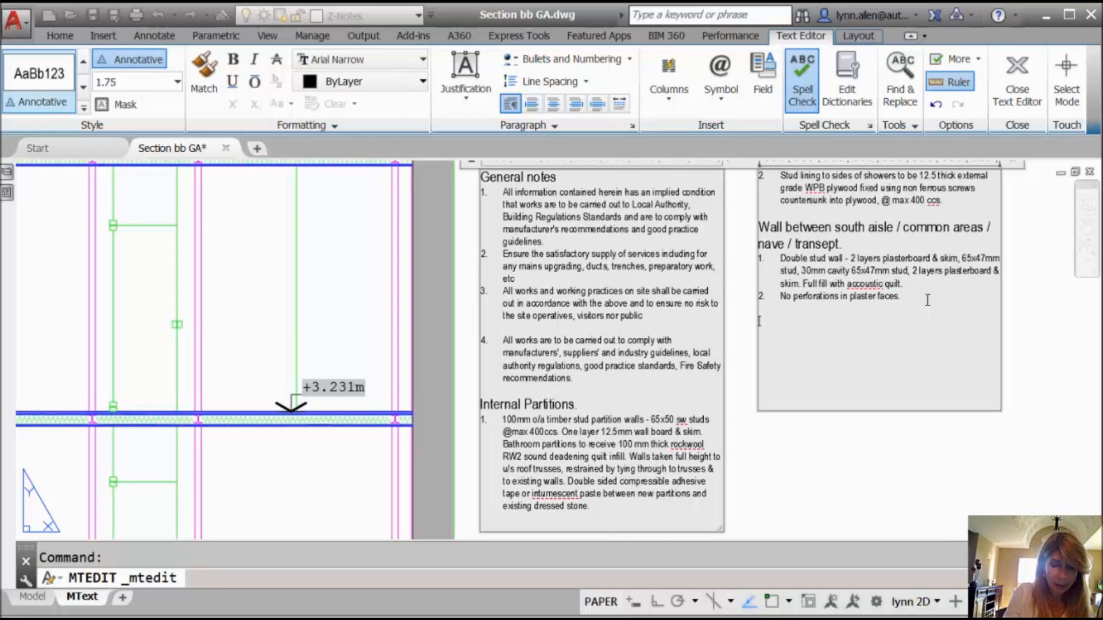
- Type hELLO with Caps Lock on, auto-corrected to 'Hello', below the last note
type("hELLO")
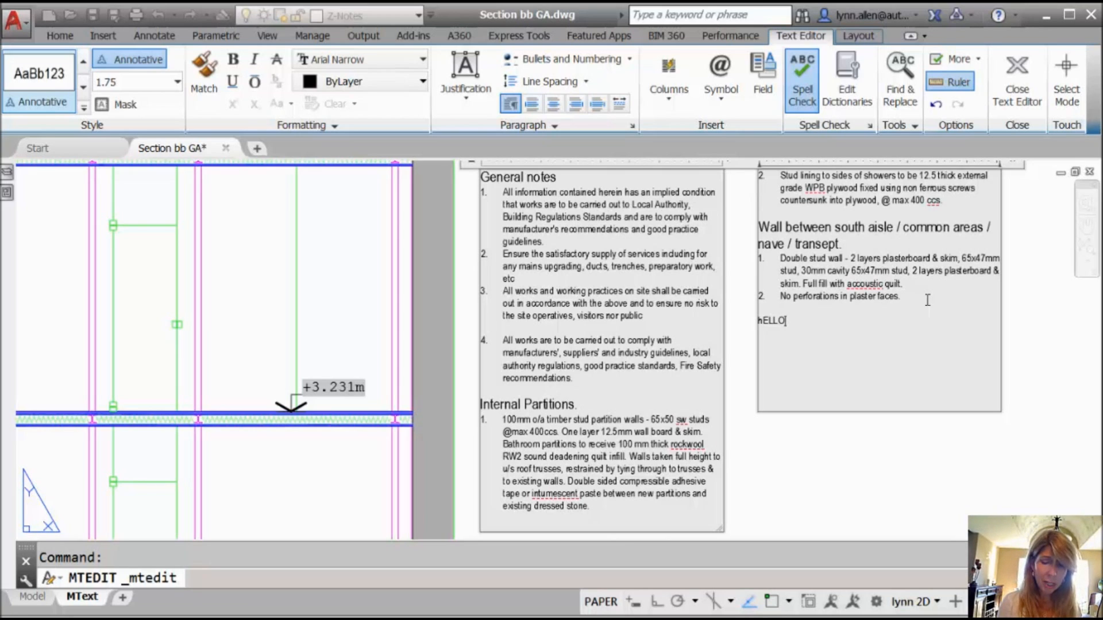
type("Hello")
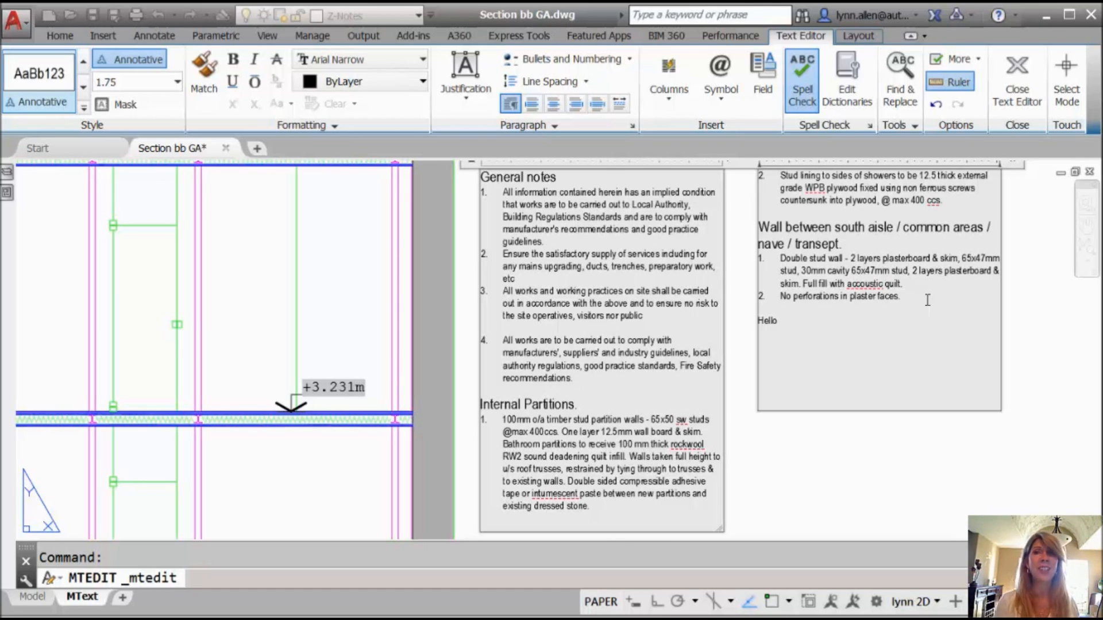
left_click(776, 320)
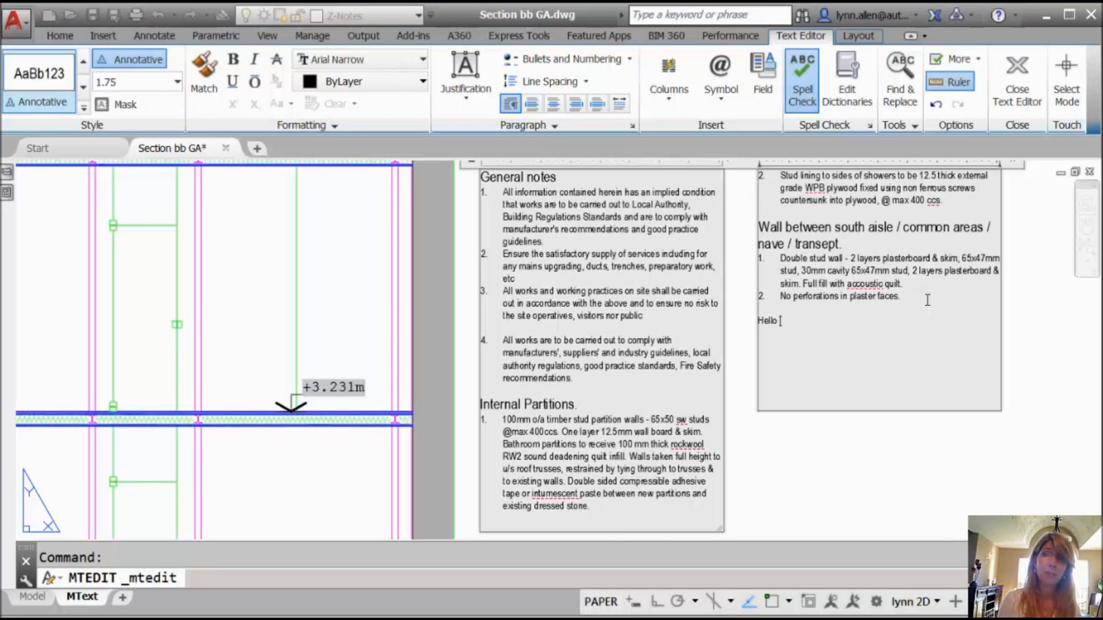